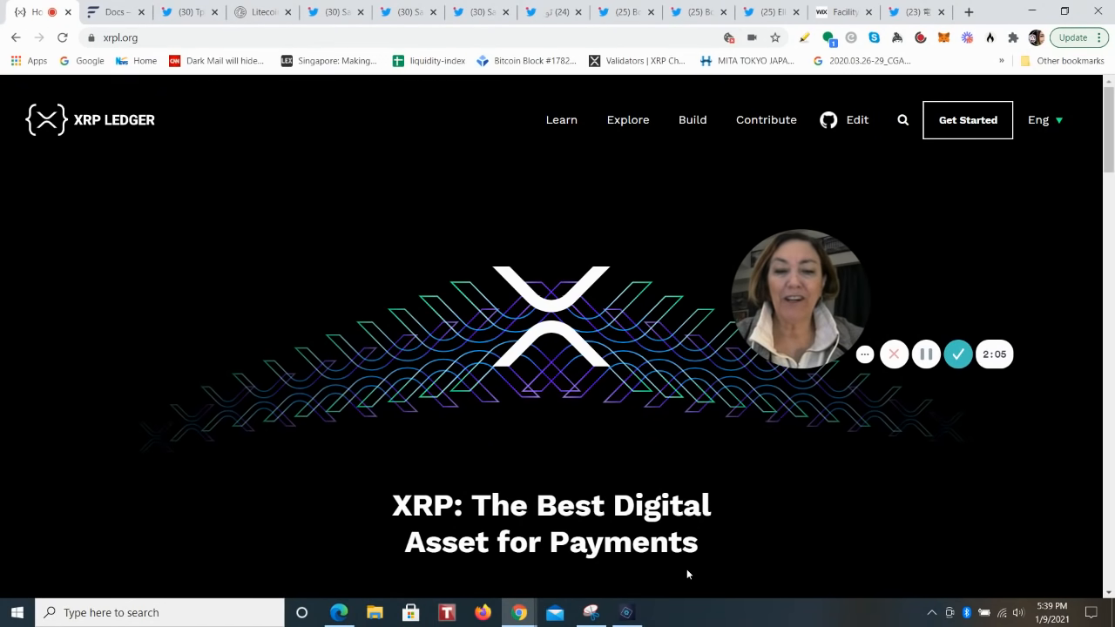
{"action": "mouse_move", "coordinate": [190, 444]}
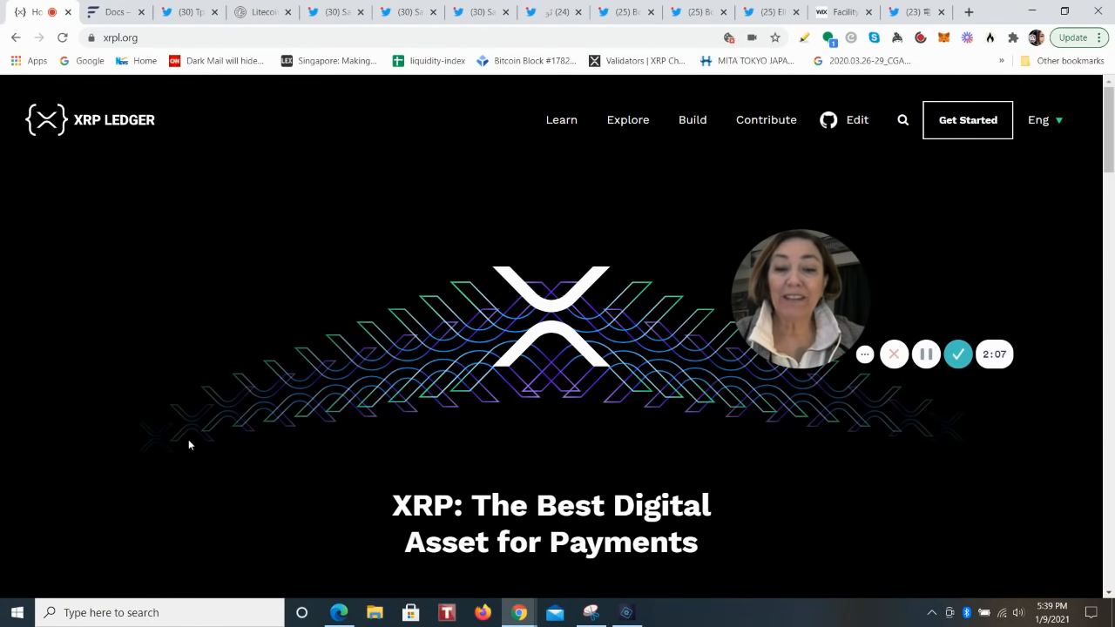
{"action": "mouse_move", "coordinate": [170, 397]}
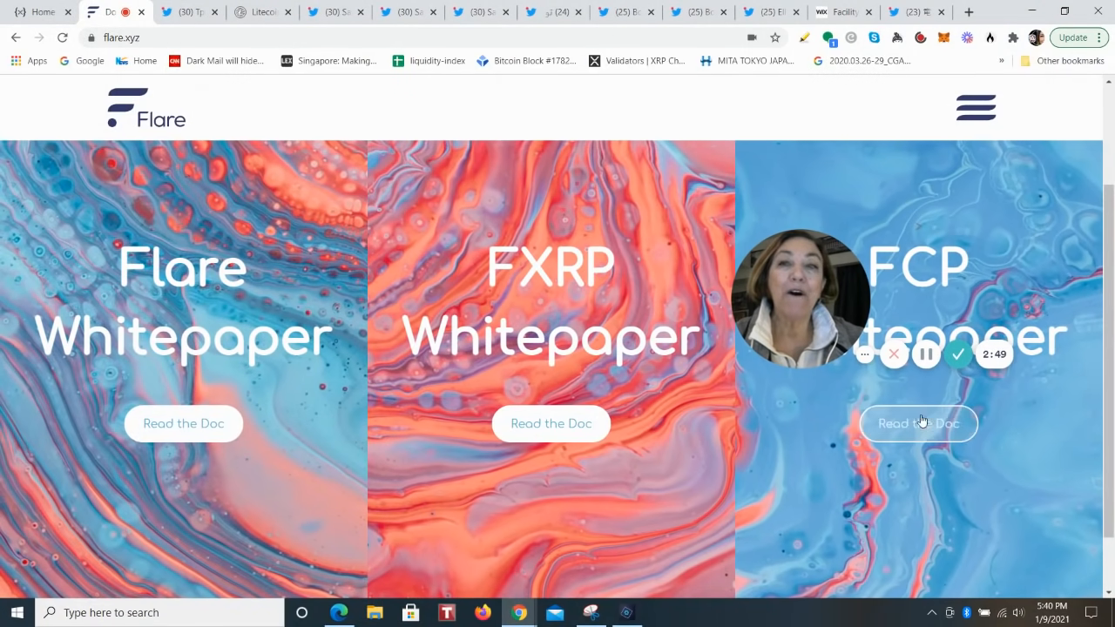
Step: Switch to the Twitter thread on Flare Networks integrating Litecoin before launch
{"action": "left_click", "coordinate": [183, 11]}
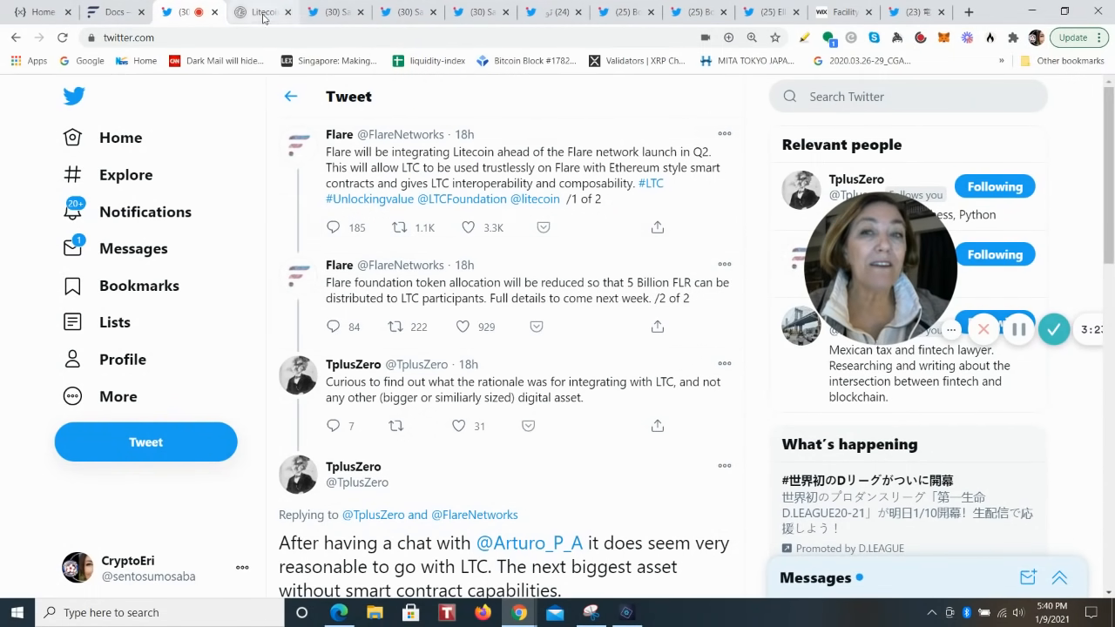
Step: Switch to the Litecoin all-time USD price chart with trading volume on cryptocurrencyliveprices.com
{"action": "left_click", "coordinate": [257, 10]}
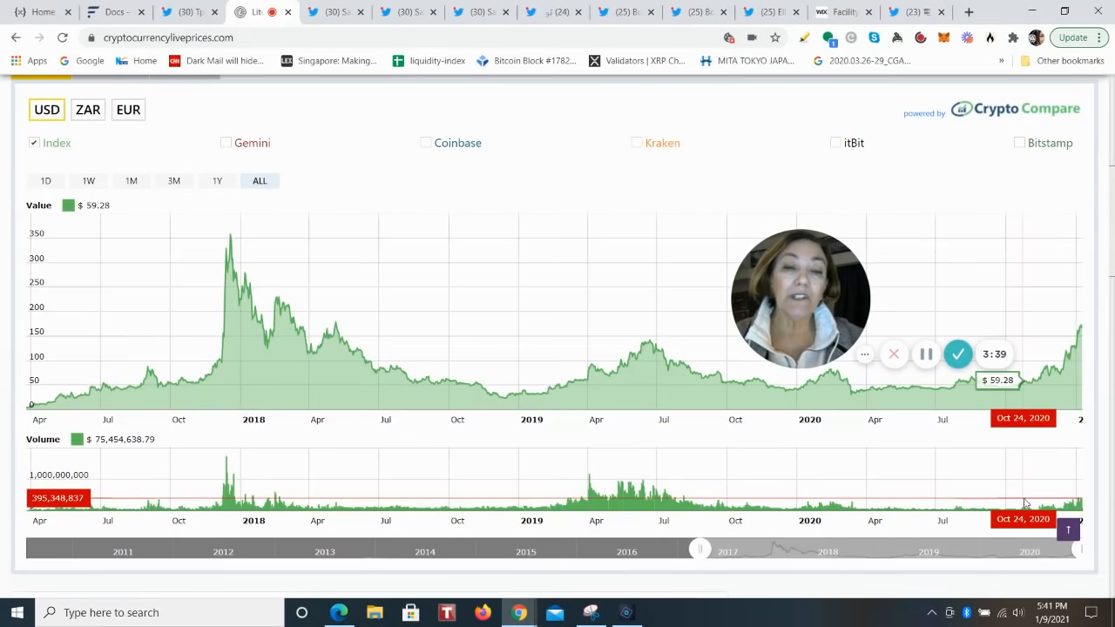
Step: Switch to Santiago Velez's tweet about interviewing Flare Networks' CEO on Real Vision
{"action": "left_click", "coordinate": [331, 11]}
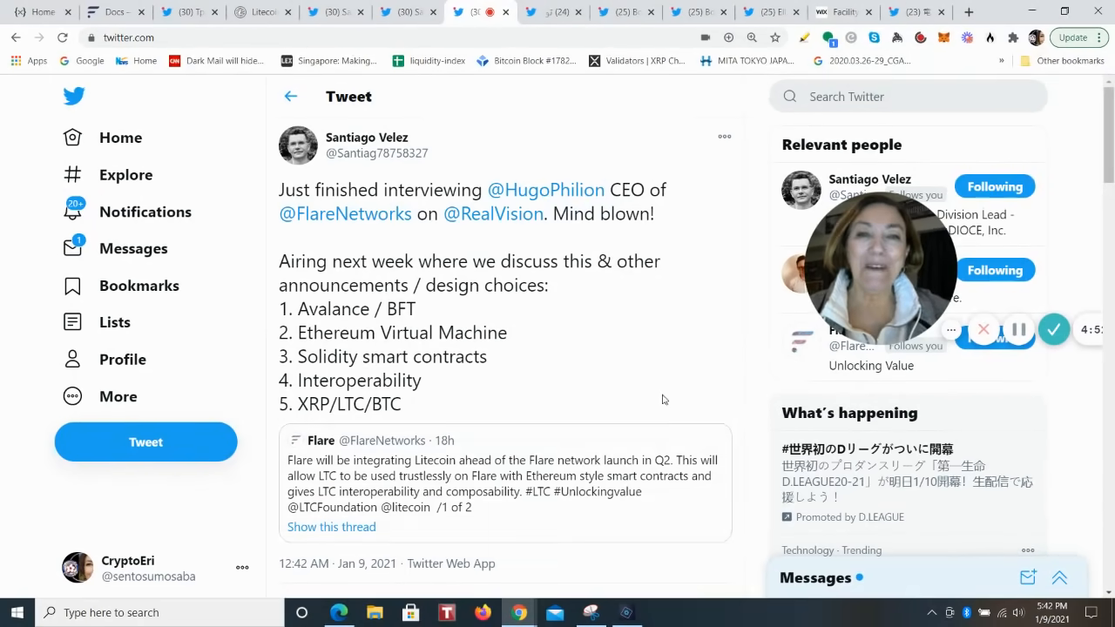
{"action": "mouse_move", "coordinate": [554, 12]}
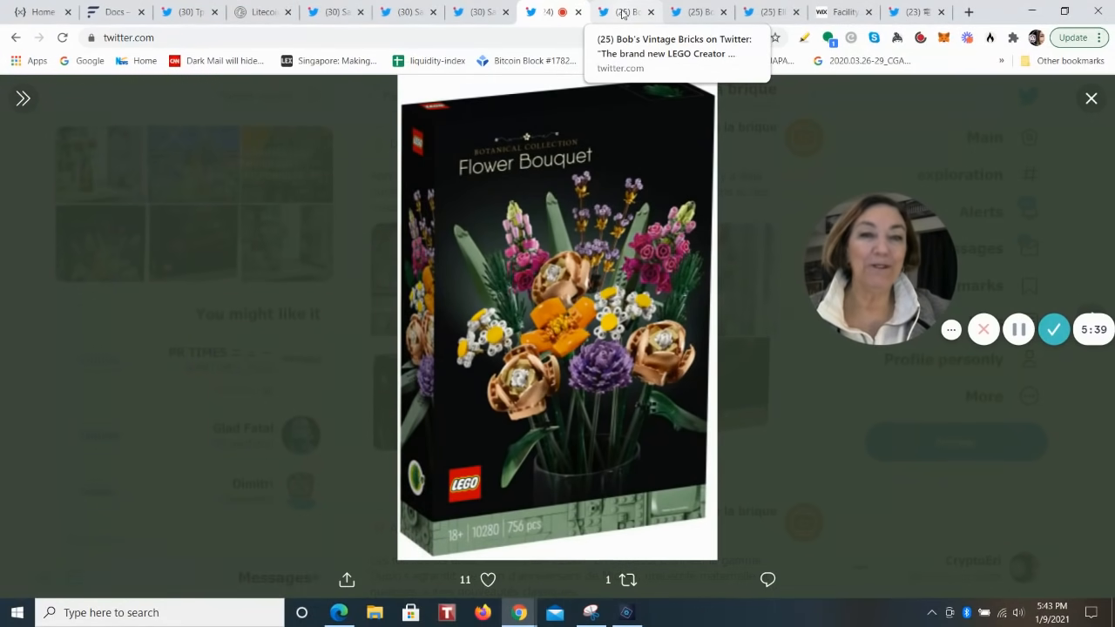
Step: Advance from the LEGO Flower Bouquet photo to the cherry-blossom Bonsai Tree set photo
{"action": "left_click", "coordinate": [1090, 317]}
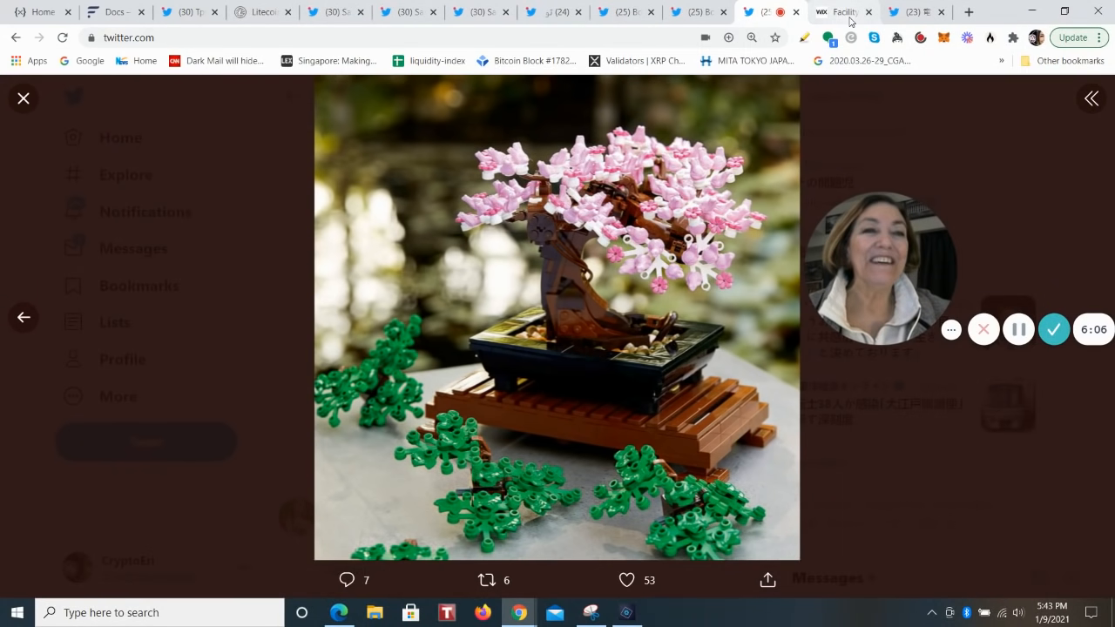
Step: View the Minpaku Igakura ninja mansion homepage, then the tweet with the ninja house video
{"action": "left_click", "coordinate": [843, 10]}
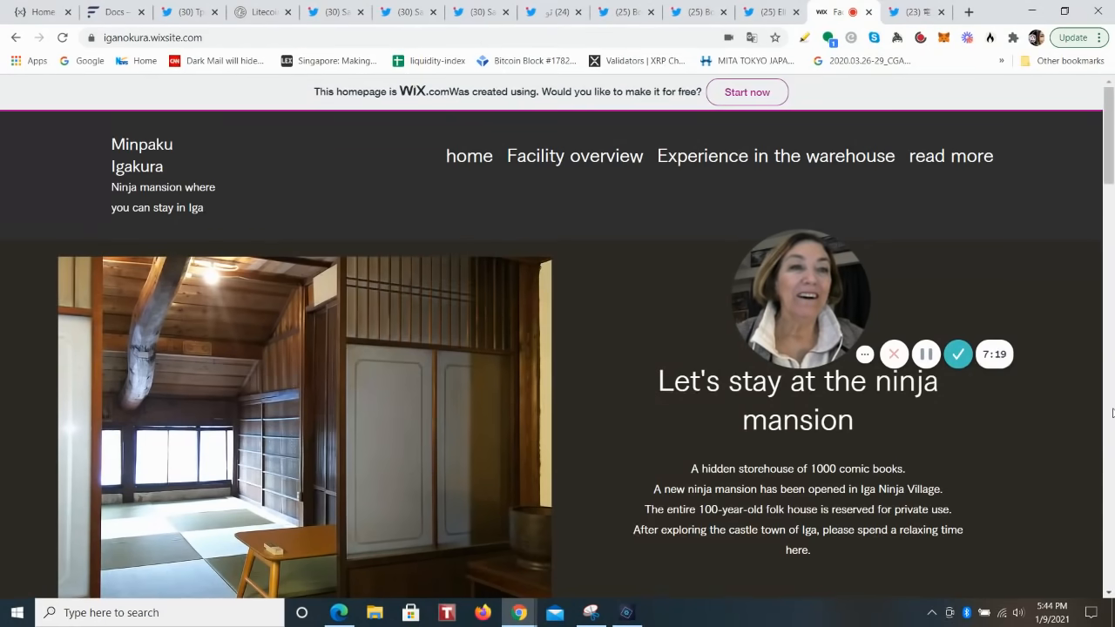
{"action": "left_click", "coordinate": [906, 11]}
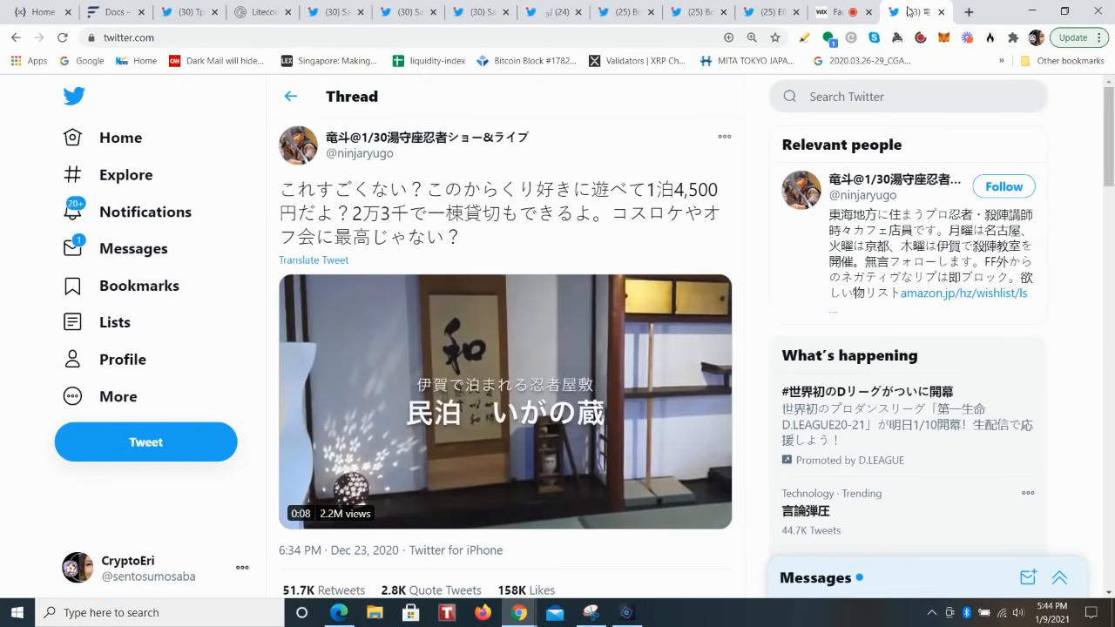